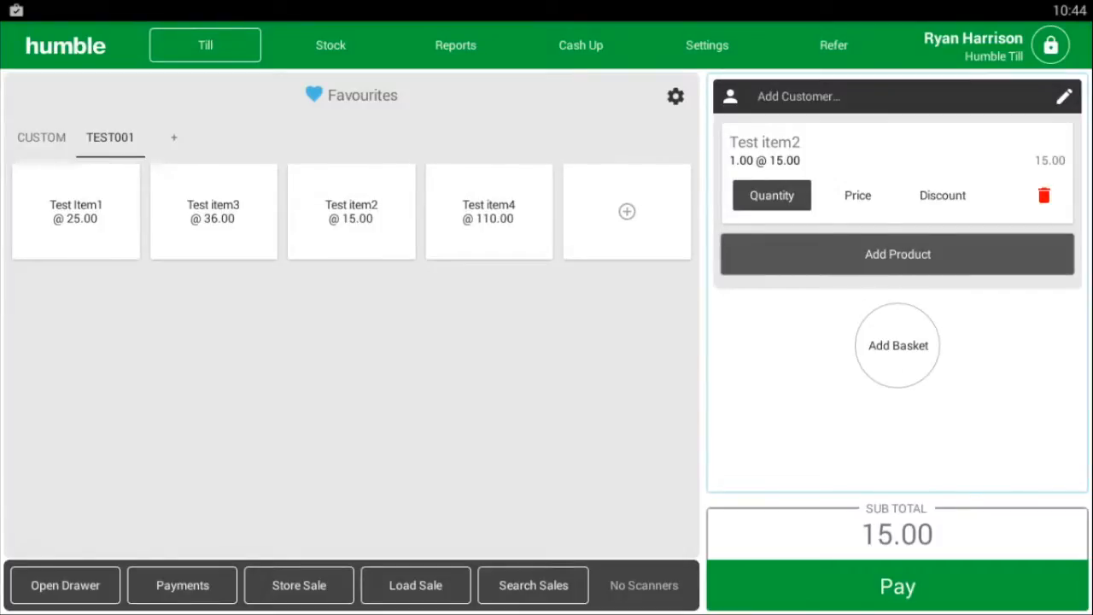
# - Add Test Item1 and Test item3 from the favourite tiles, raising the subtotal to 76.00
pyautogui.click(75, 212)
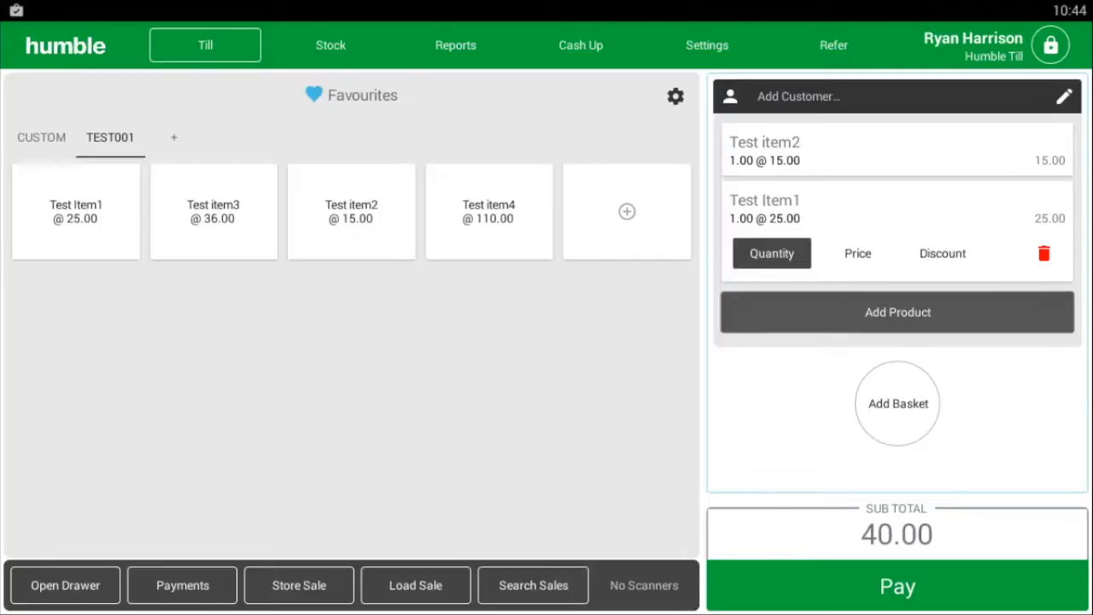
pyautogui.click(212, 212)
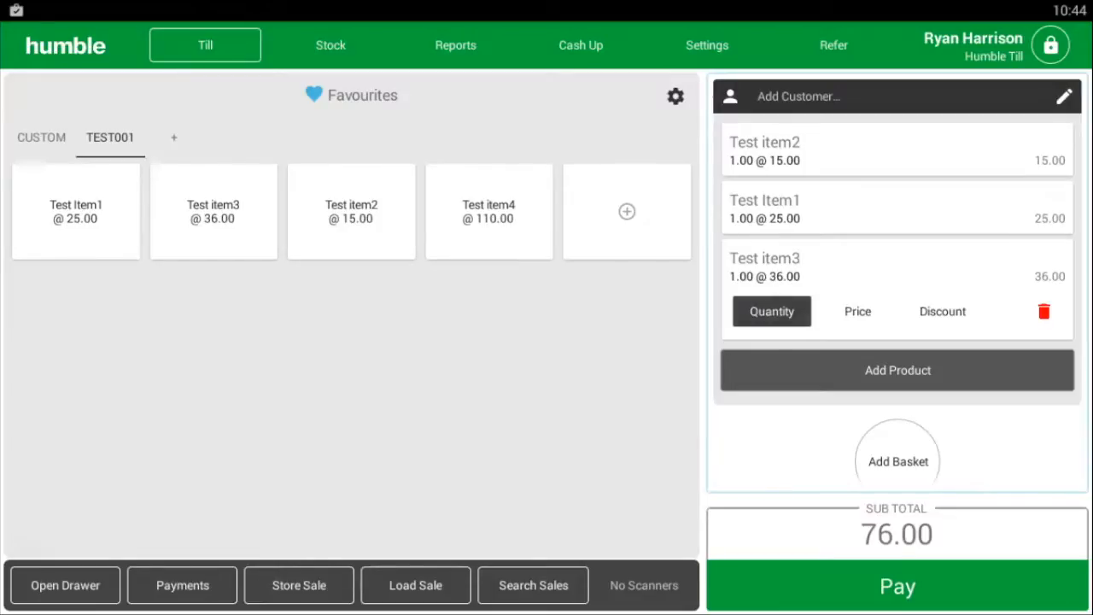
# - Remove the Test item3 line, leaving Test item2 and Test Item1 at a 40.00 subtotal
pyautogui.click(773, 311)
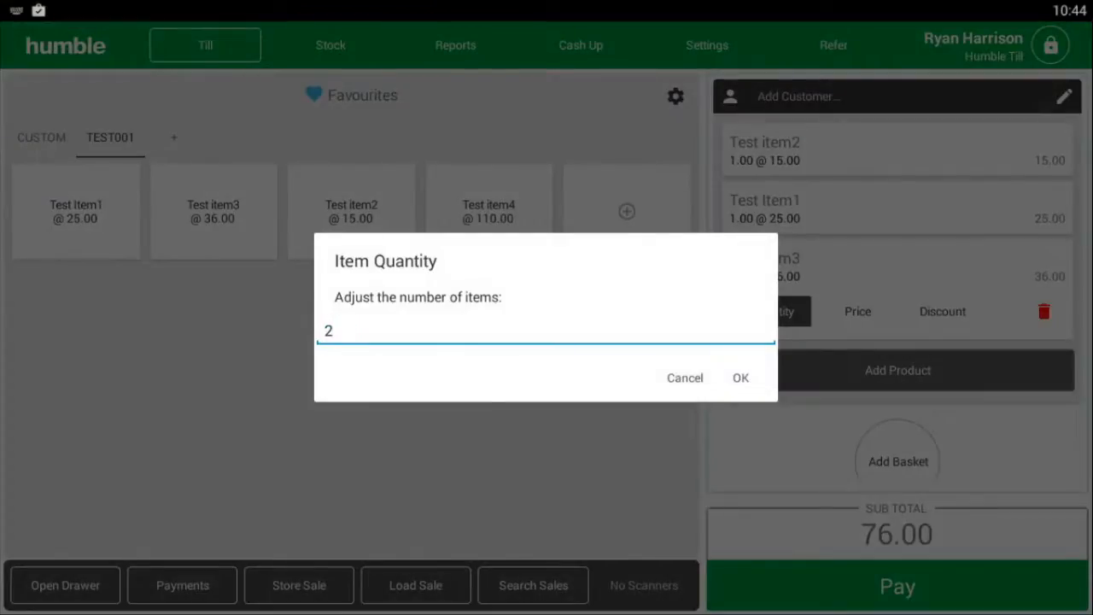
pyautogui.click(741, 377)
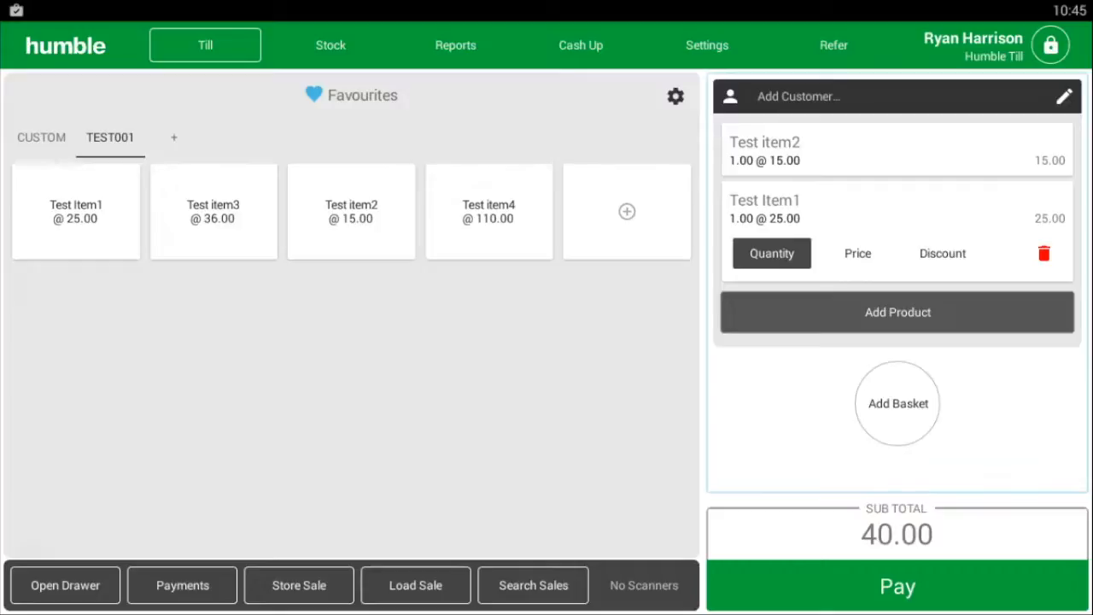
# - Begin payment for the 40.00 basket and tender 20.00 in cash
pyautogui.click(895, 586)
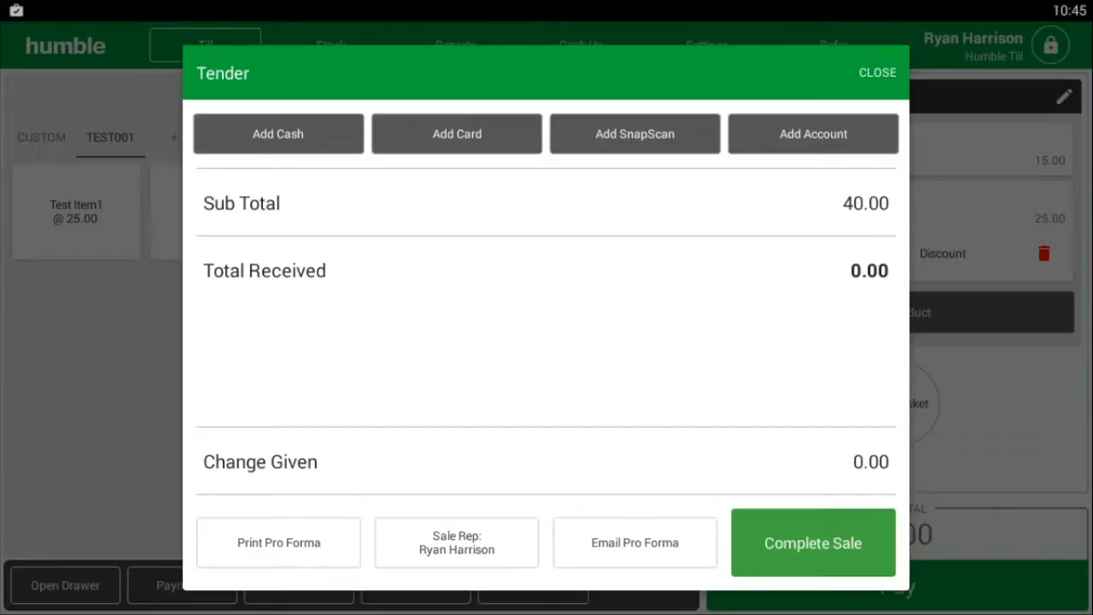
pyautogui.click(277, 133)
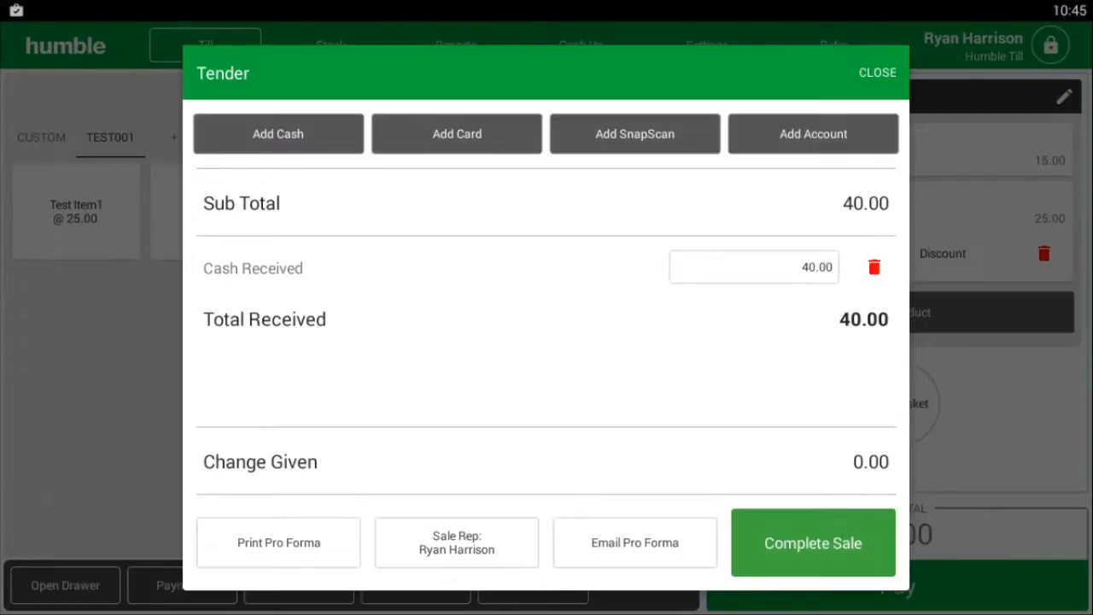
pyautogui.click(753, 266)
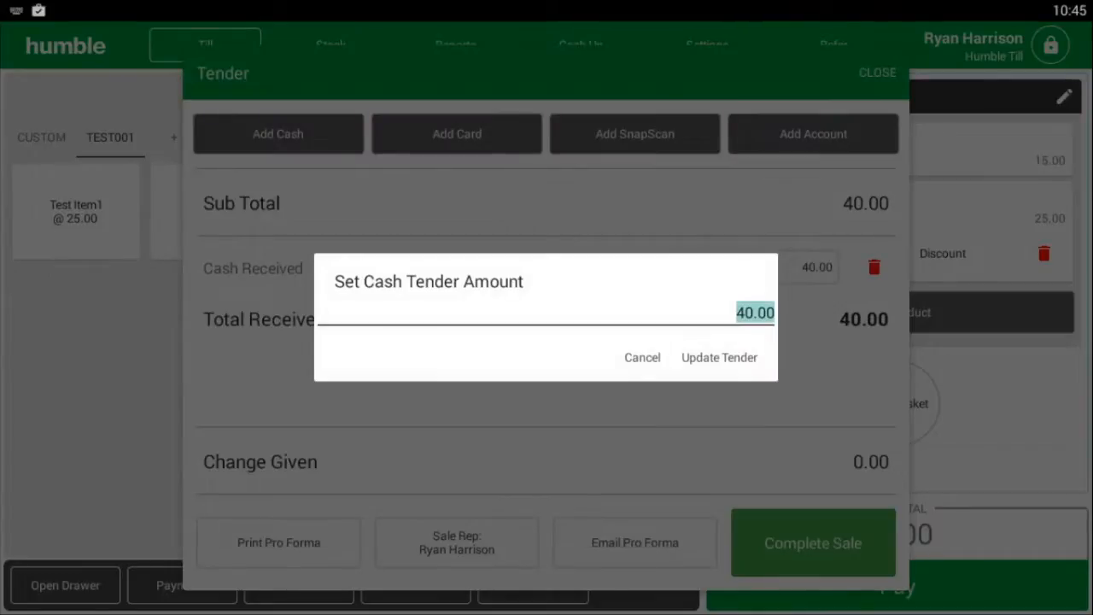
pyautogui.write('20')
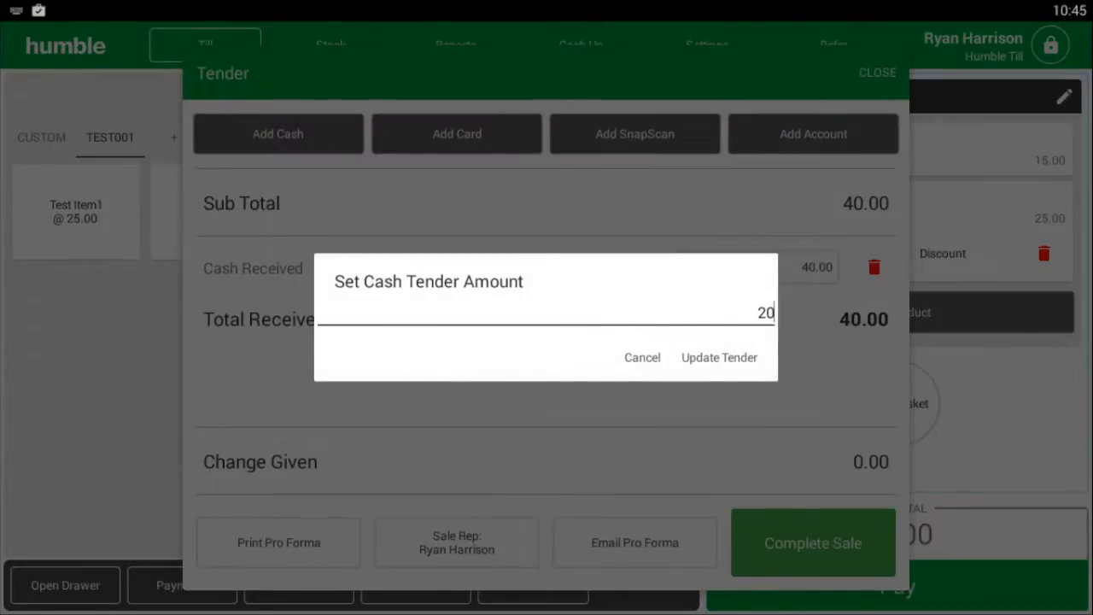
pyautogui.click(718, 357)
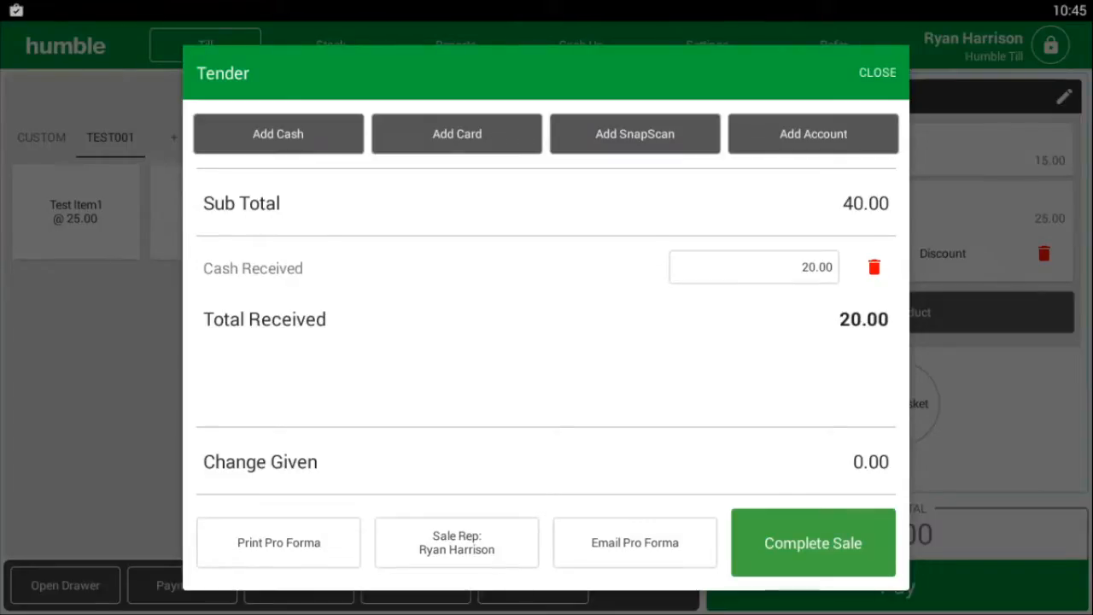
# - Pay the remaining 20.00 by card, complete the sale and start a new empty sale
pyautogui.click(457, 133)
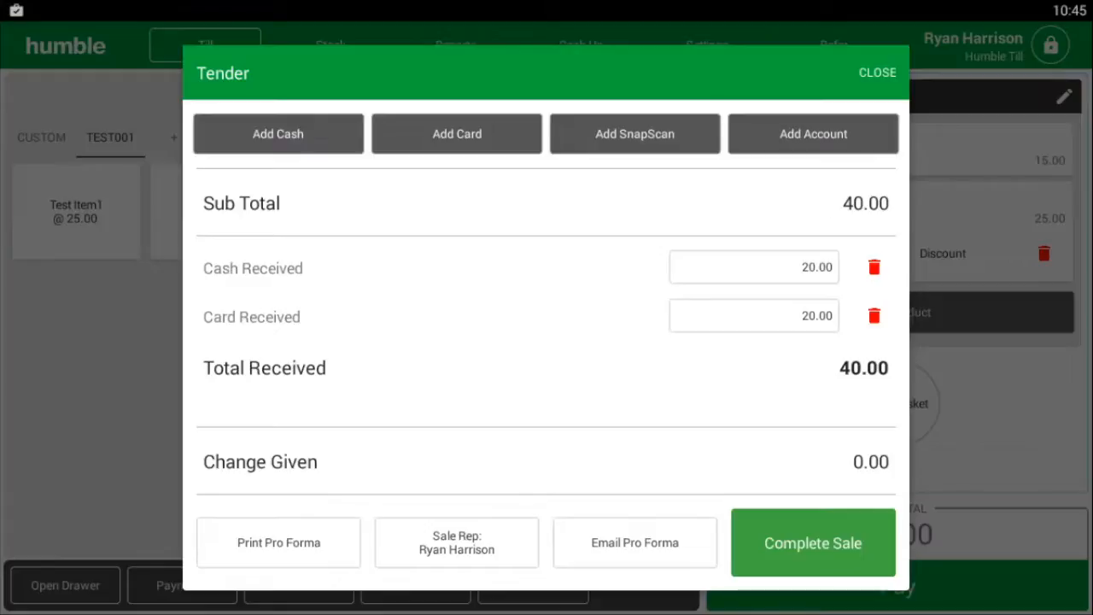
pyautogui.click(814, 543)
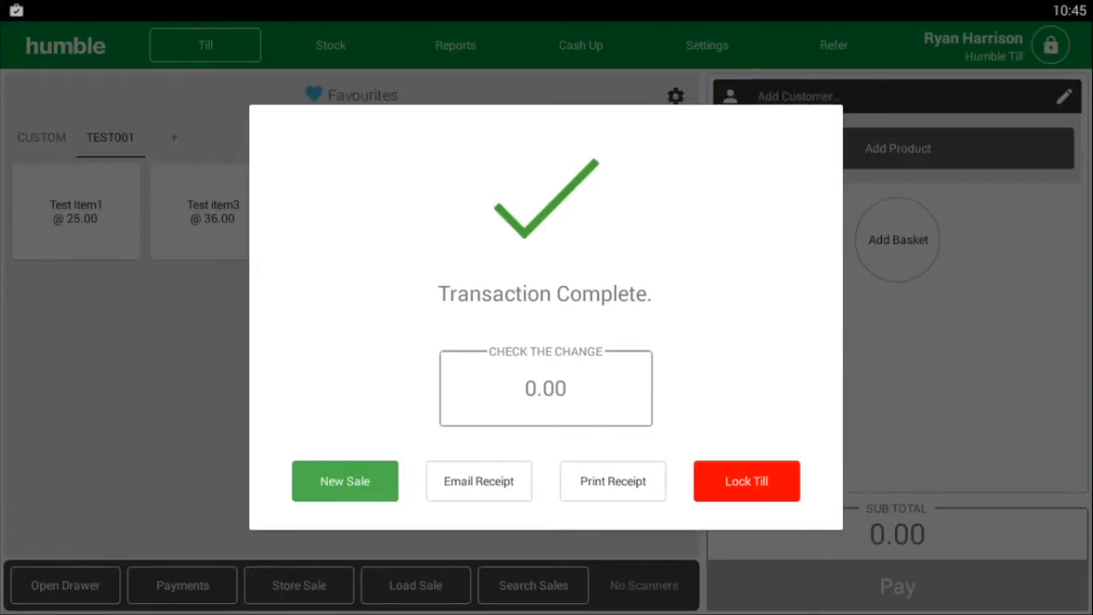
pyautogui.click(345, 482)
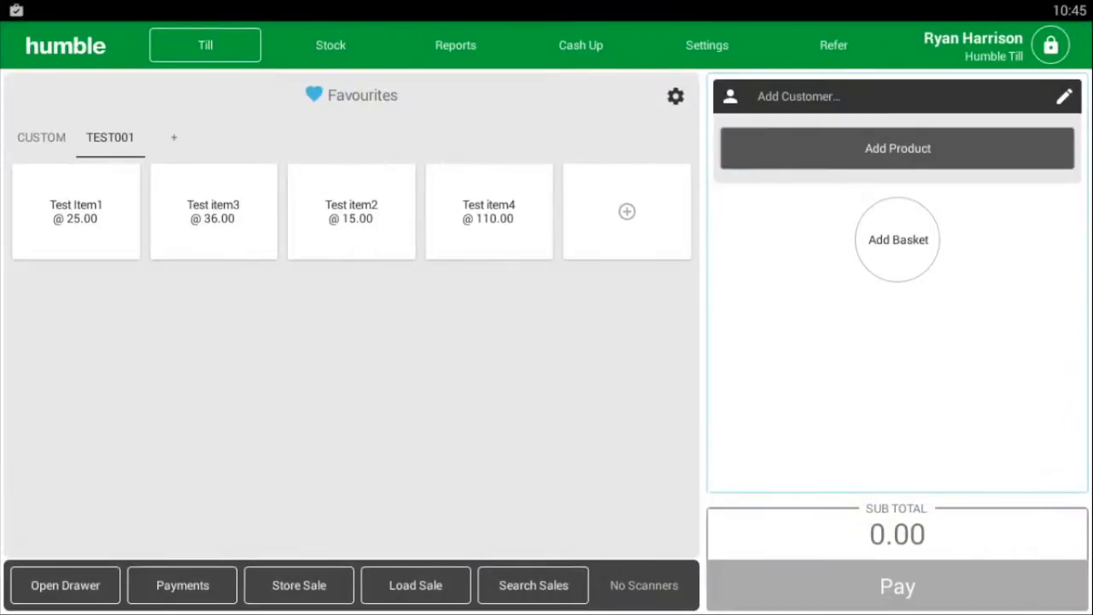